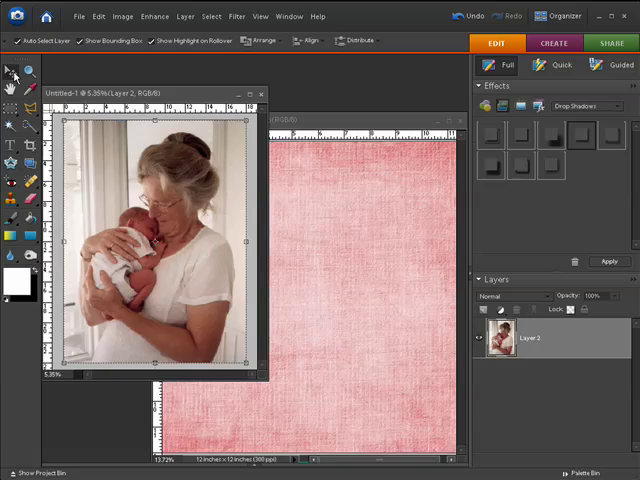
mouse_move(92, 216)
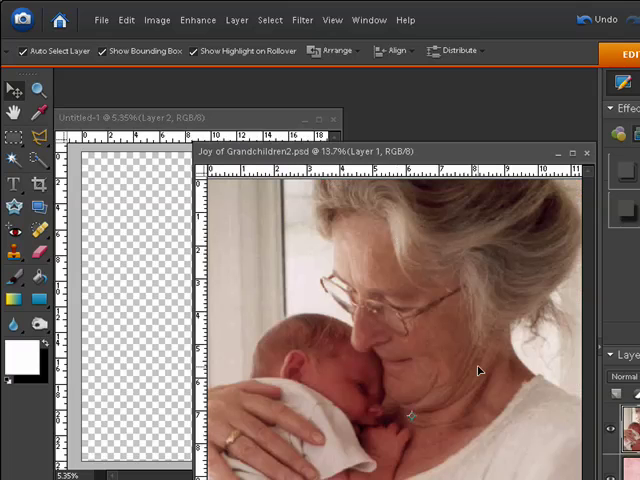
mouse_move(220, 236)
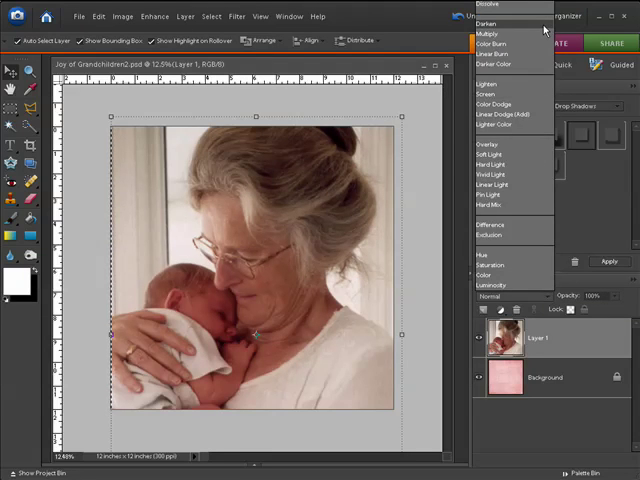
Step: Cycle the photo layer through Multiply, Color Dodge and Soft Light blend modes over the pink paper
left_click(488, 24)
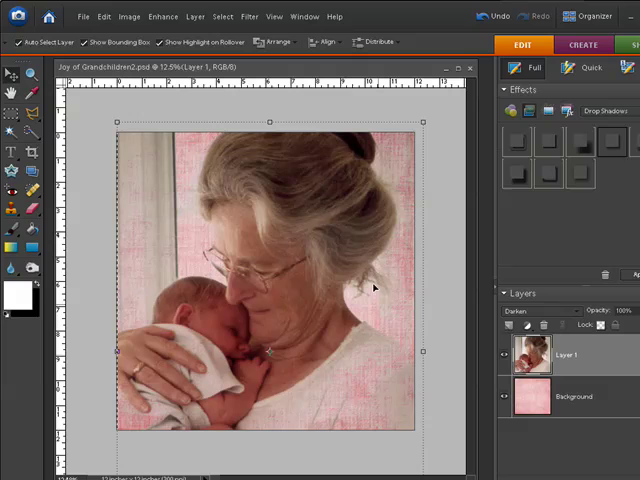
left_click(540, 310)
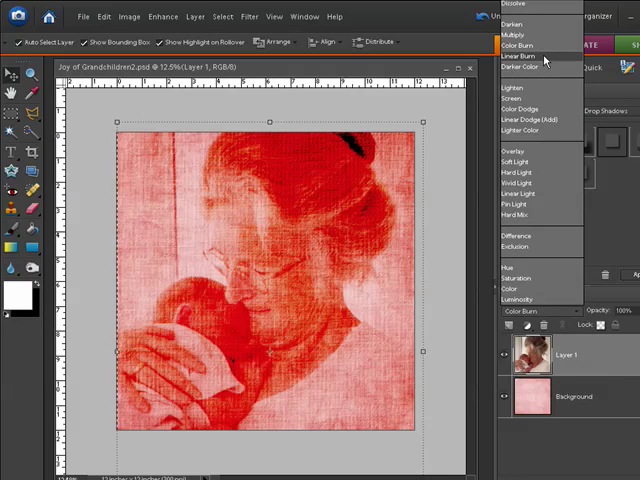
left_click(520, 56)
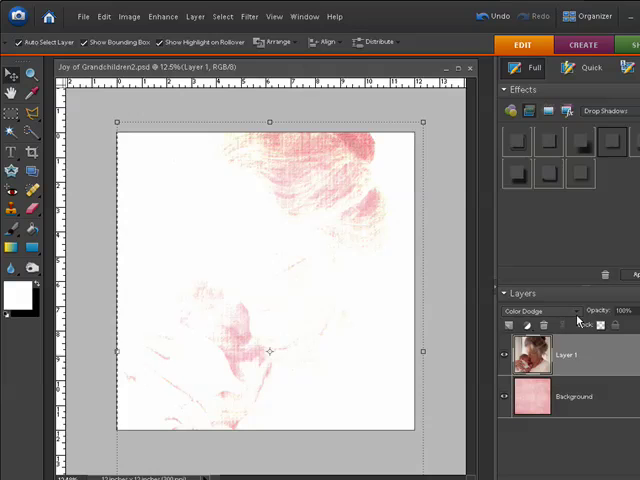
left_click(540, 312)
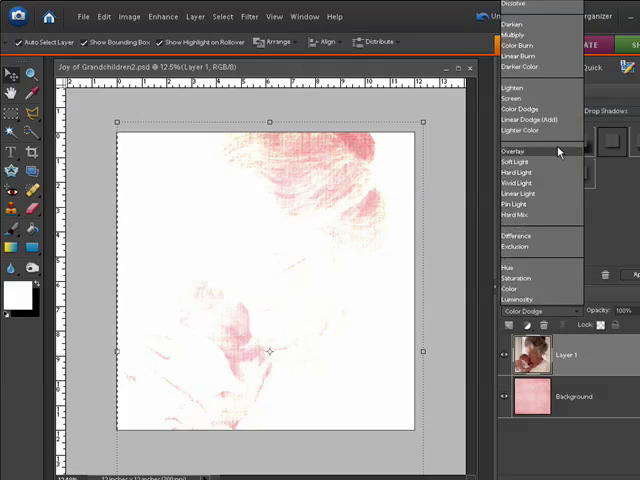
left_click(516, 152)
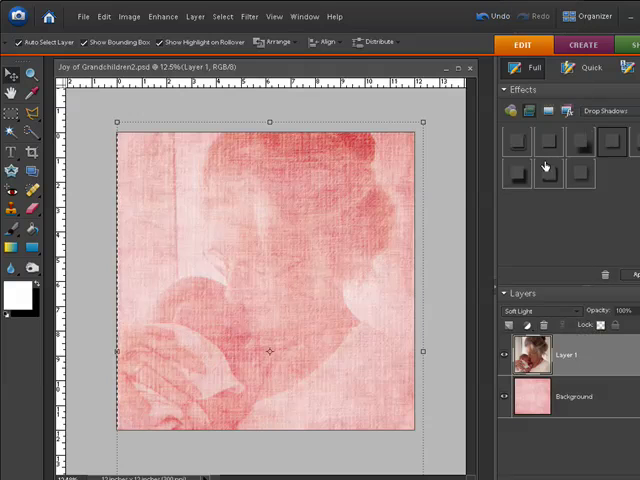
left_click(528, 312)
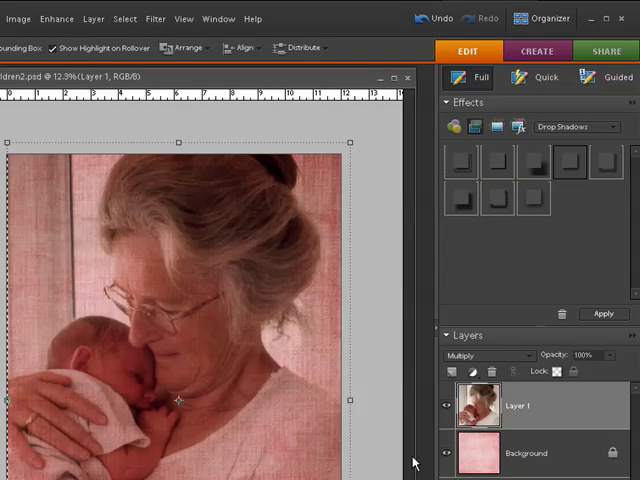
mouse_move(596, 372)
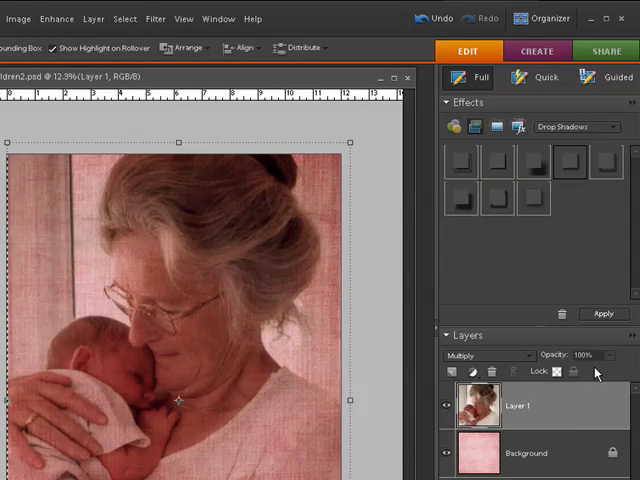
mouse_move(584, 356)
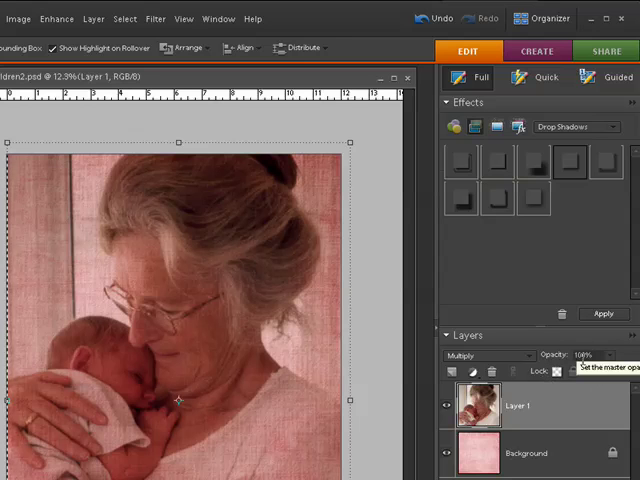